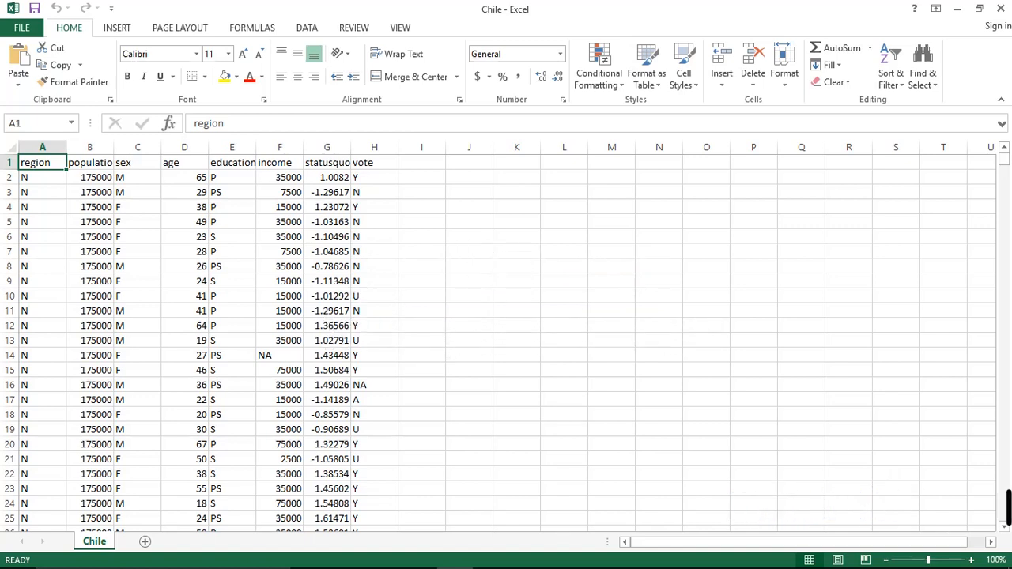
mouse_move(418, 106)
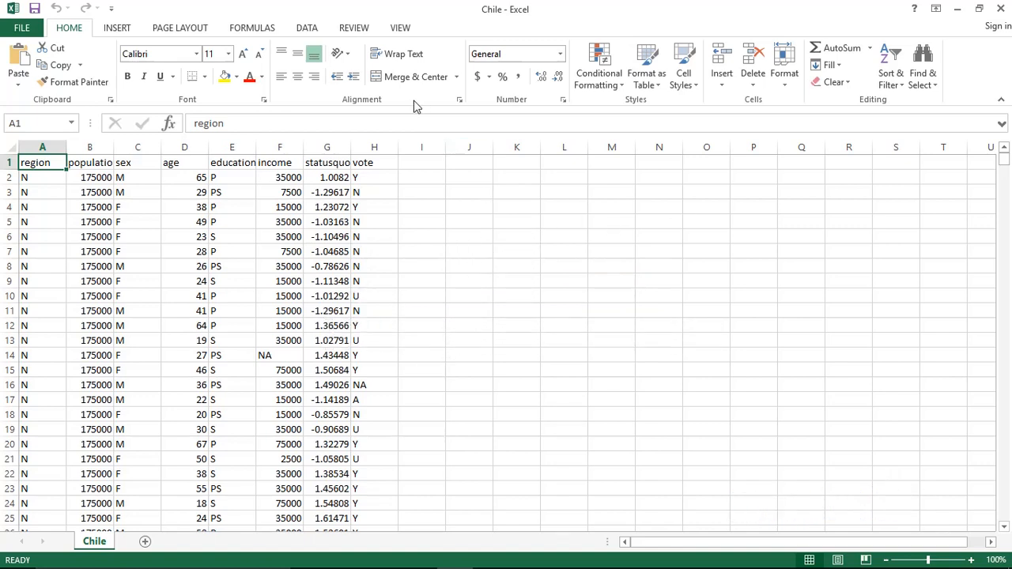
mouse_move(533, 174)
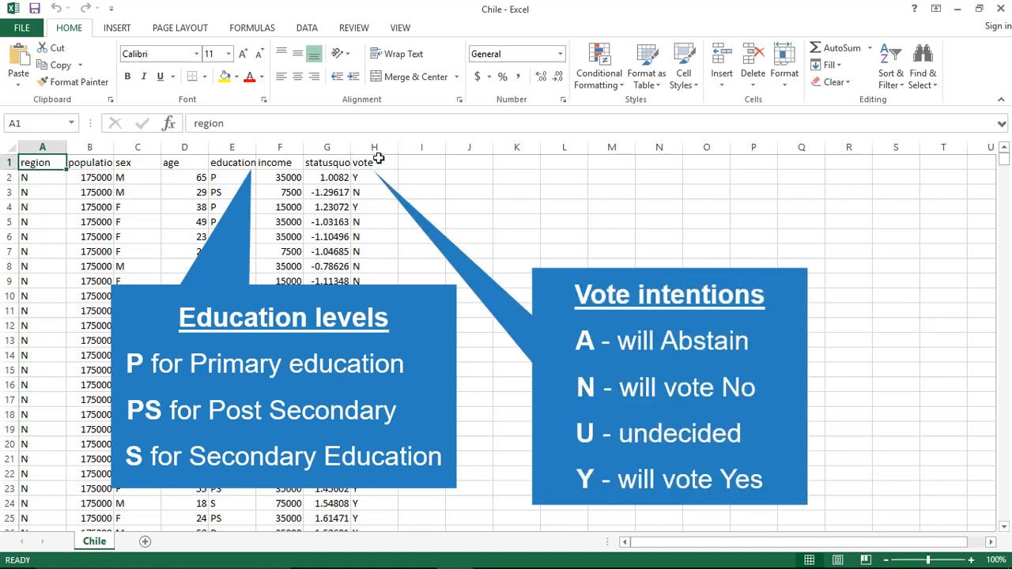
mouse_move(375, 206)
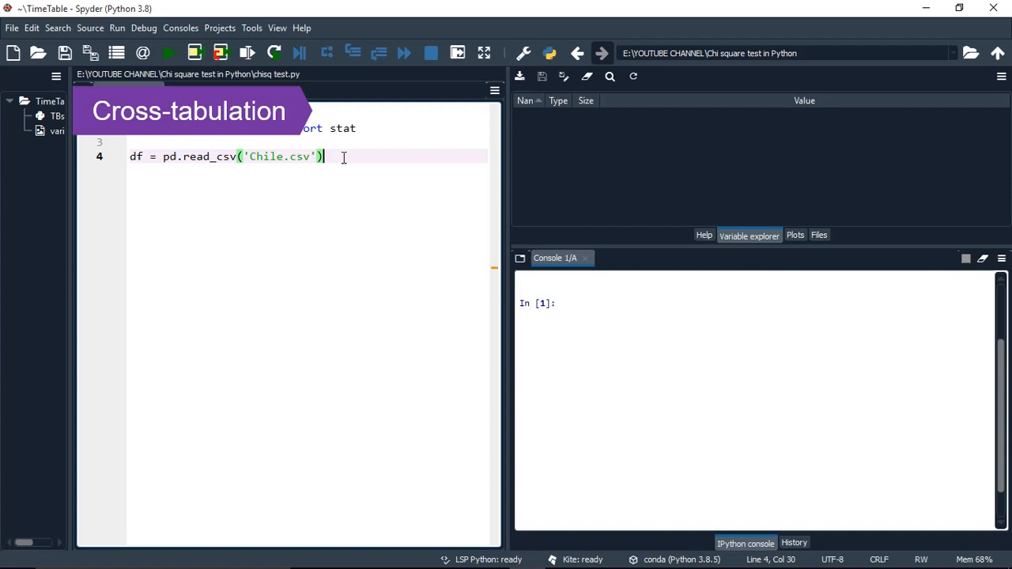
- Add ctab = pd.crosstab(df.education, df.vote) and print(ctab) to the script
text(ctab = pd.crosstab(df.)
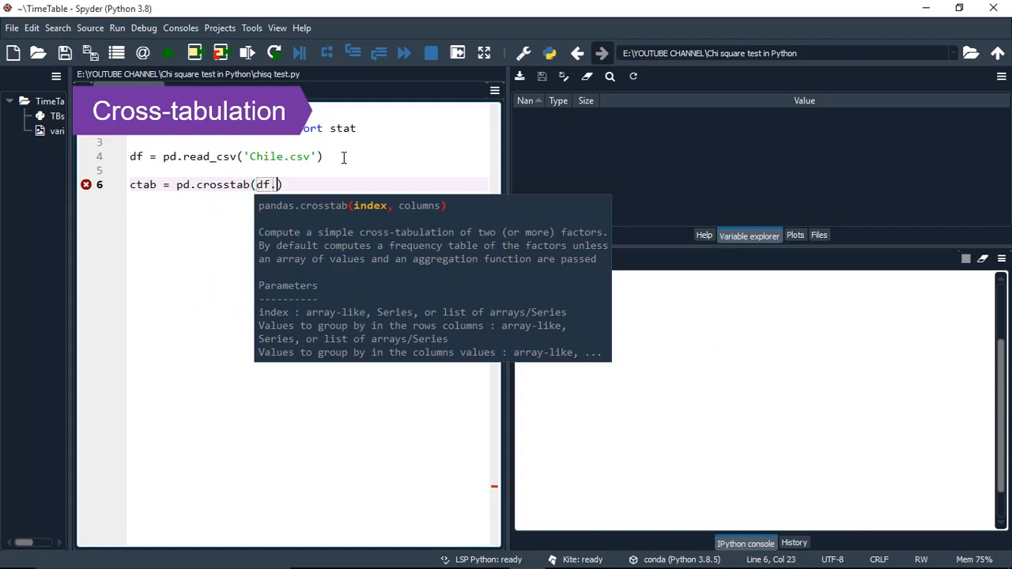
text(education, df. vo)
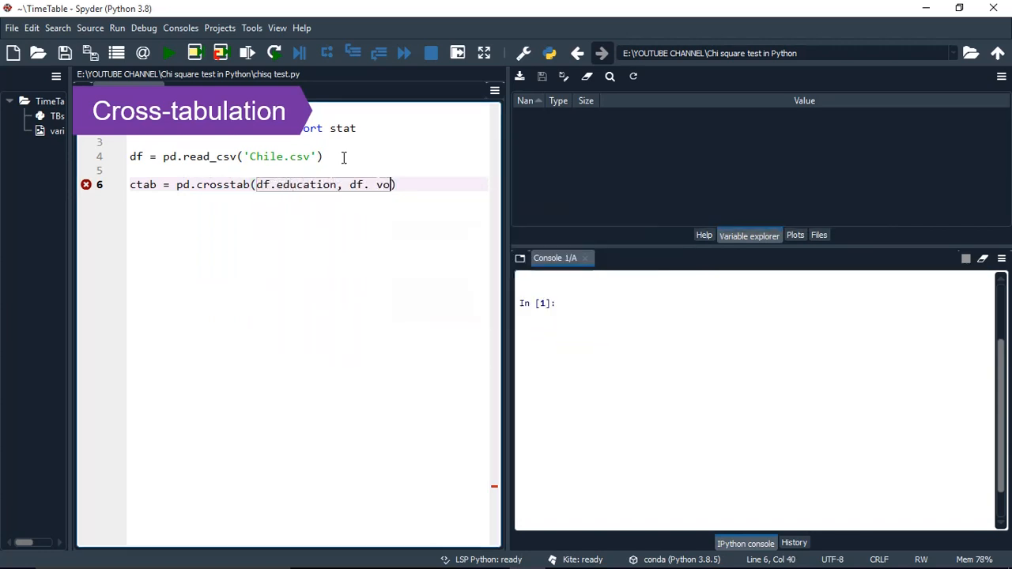
text(te)
key(Return)
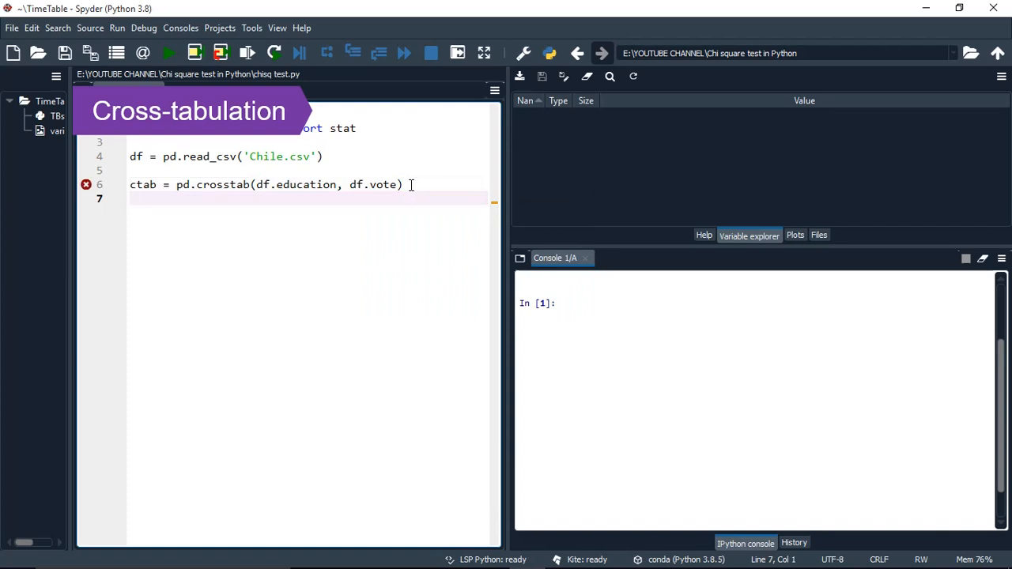
text(print(c)
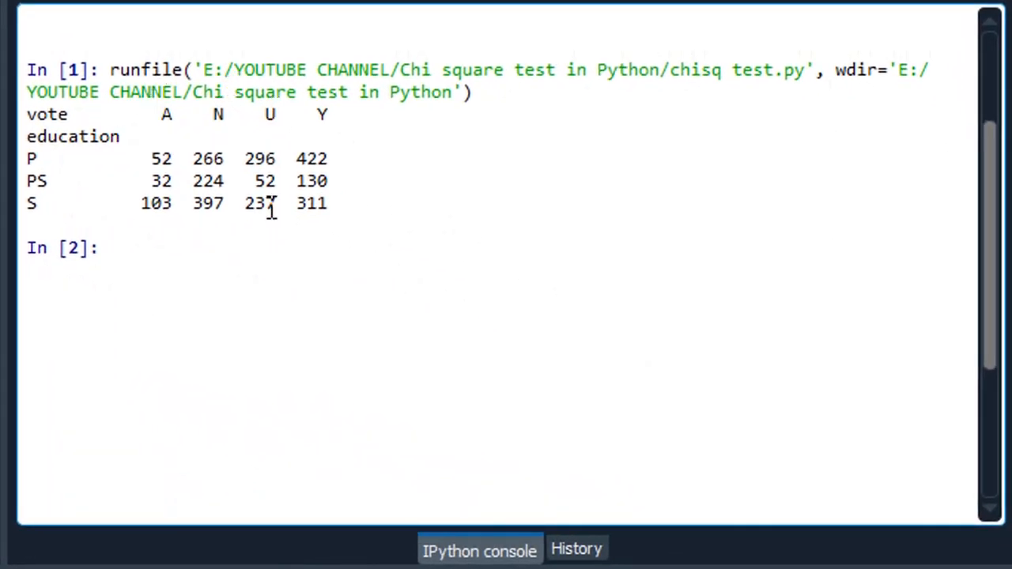
mouse_move(217, 134)
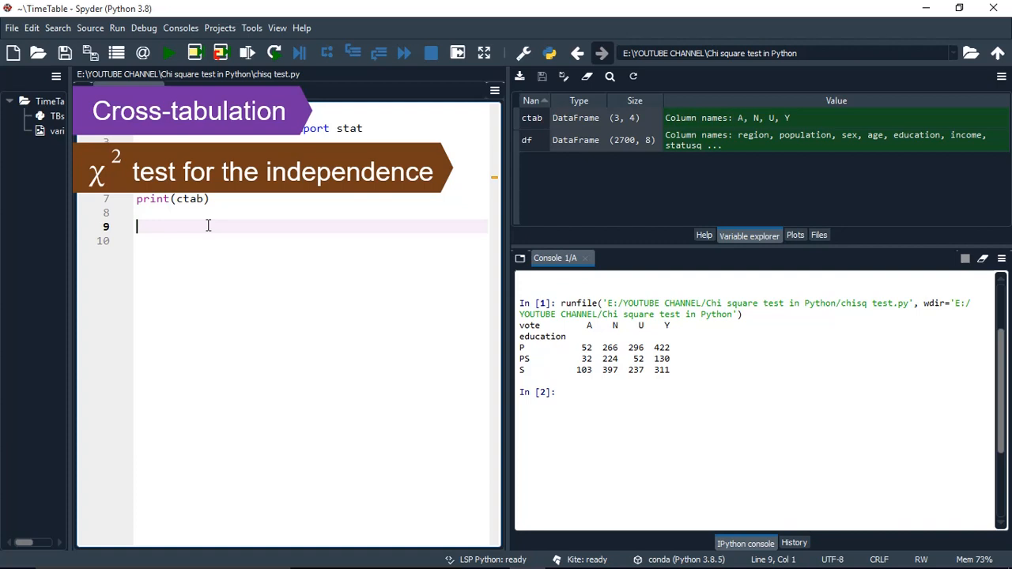
- Add res = stat(), res.chisq(df=ctab) and print(res.summary), then run the script
text(res)
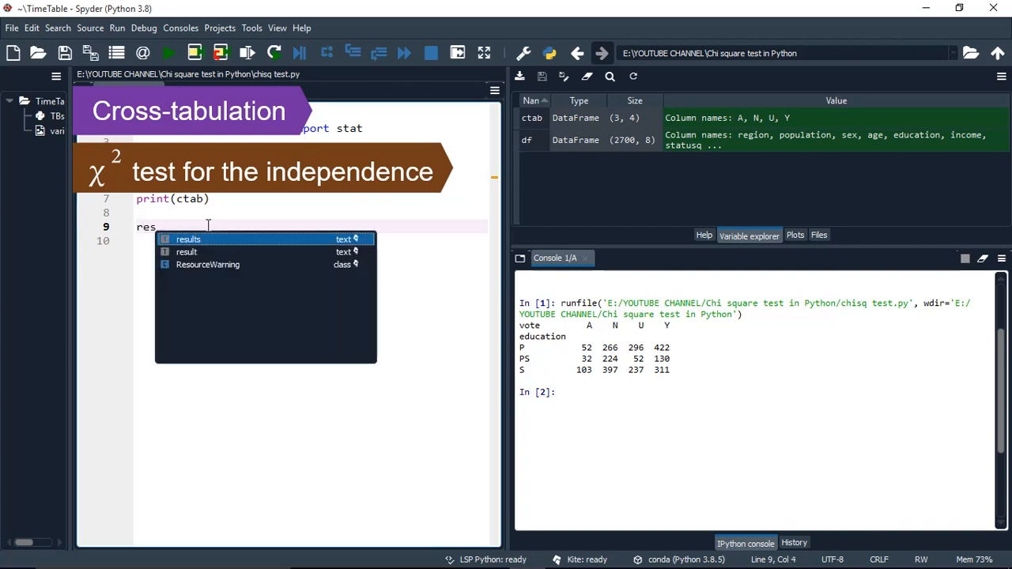
text(=)
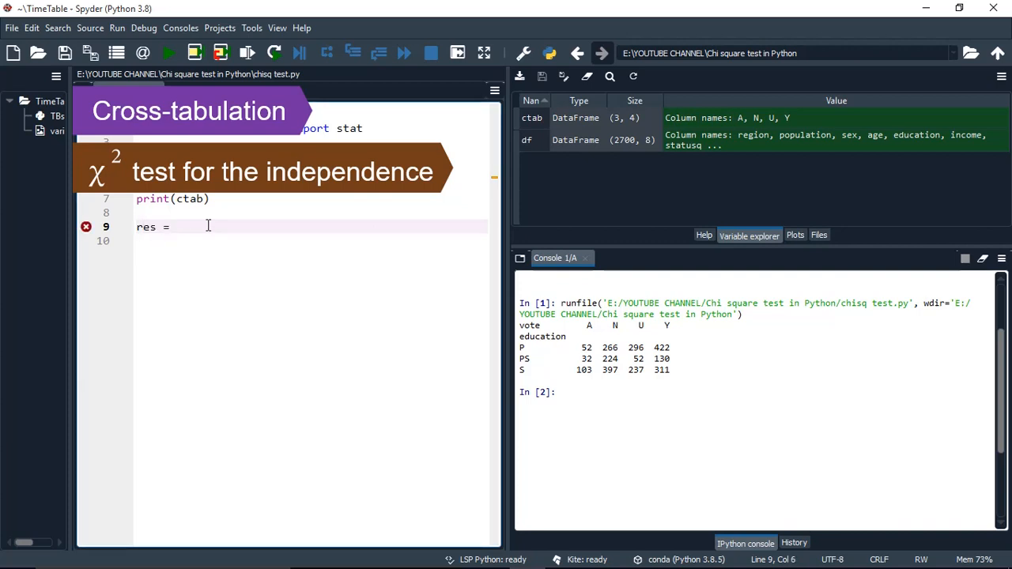
text(stat()
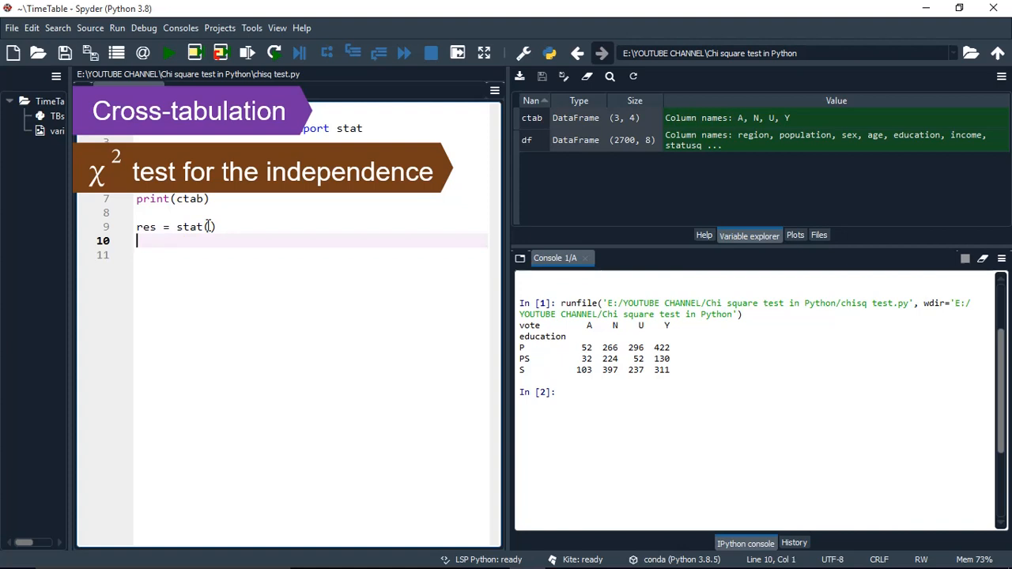
text(res.)
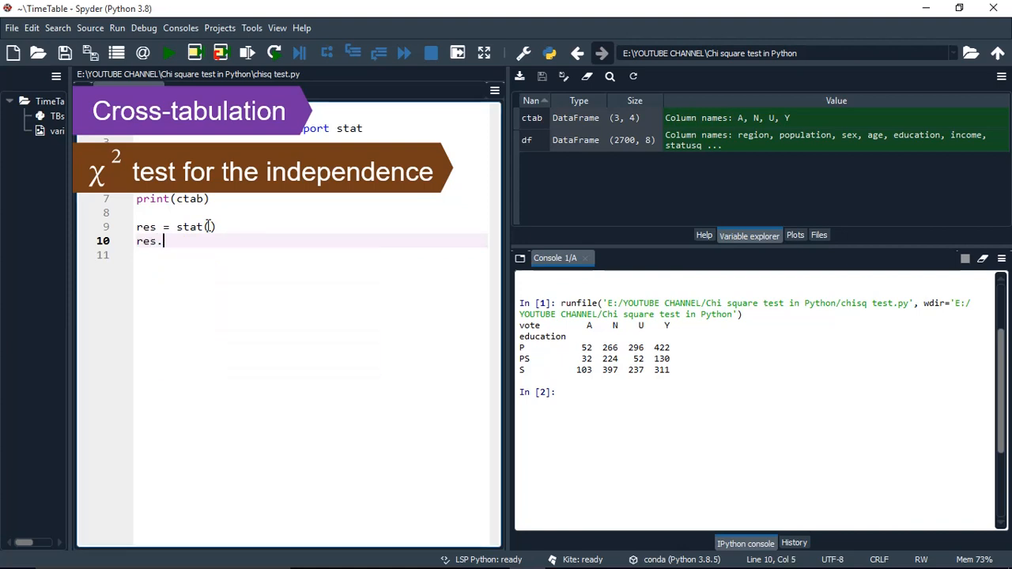
text(chisq())
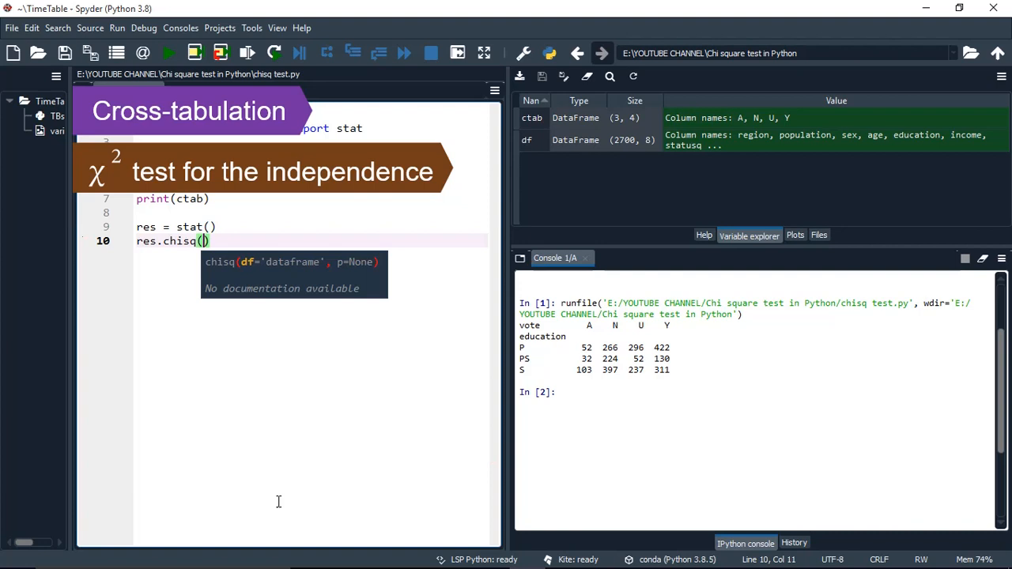
text(df)
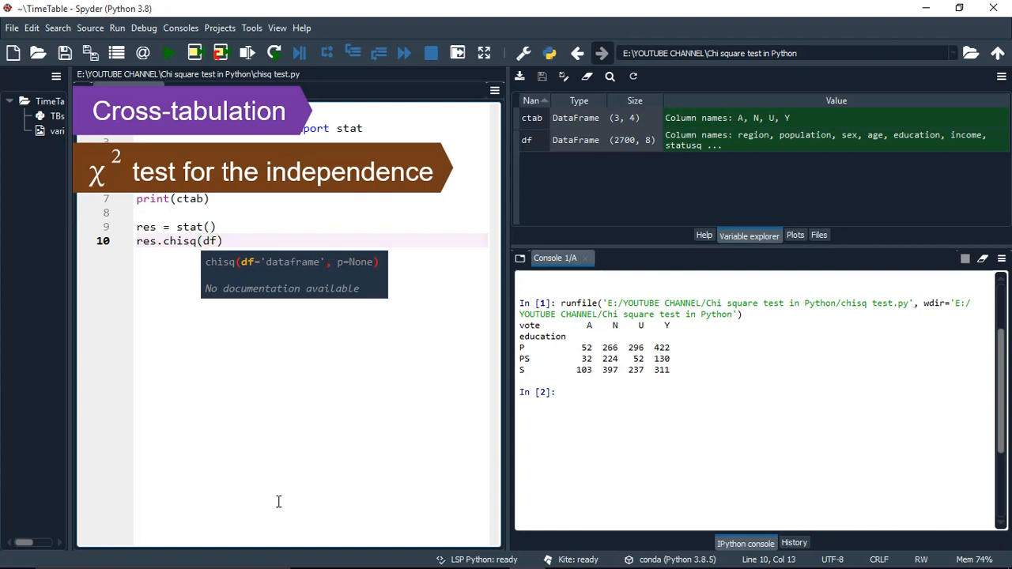
text(=)
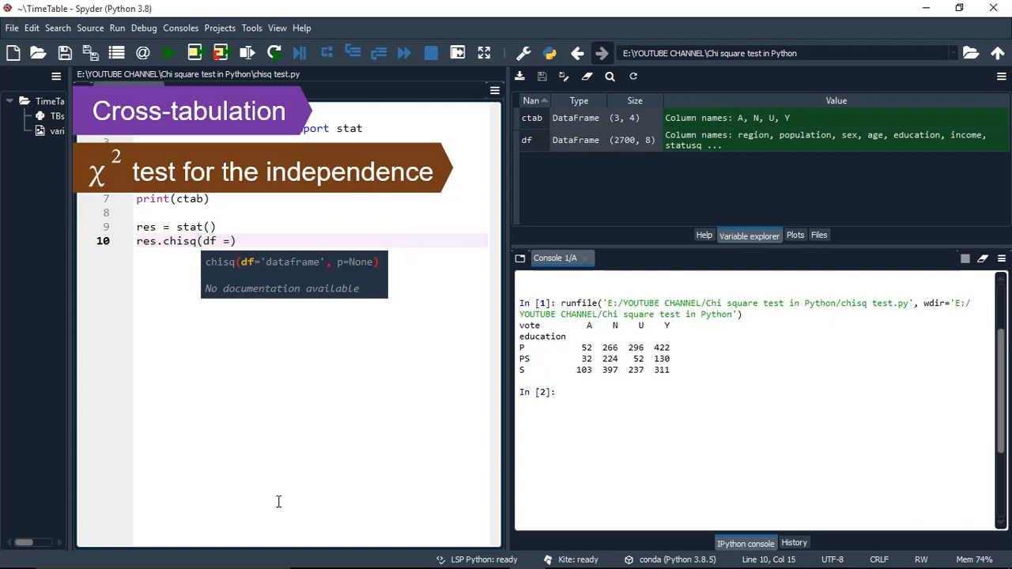
text(ctab)
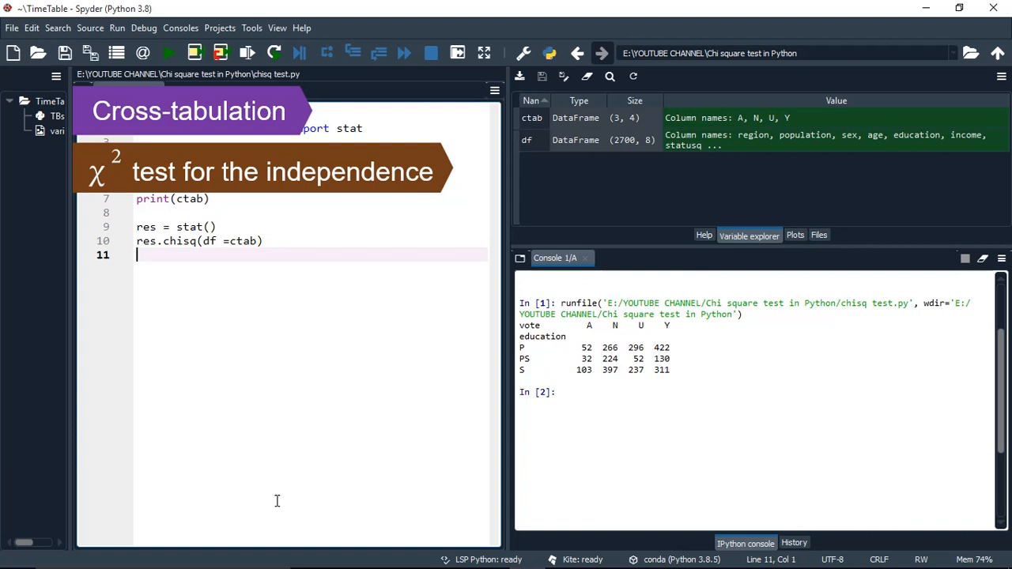
text(print(res.summary))
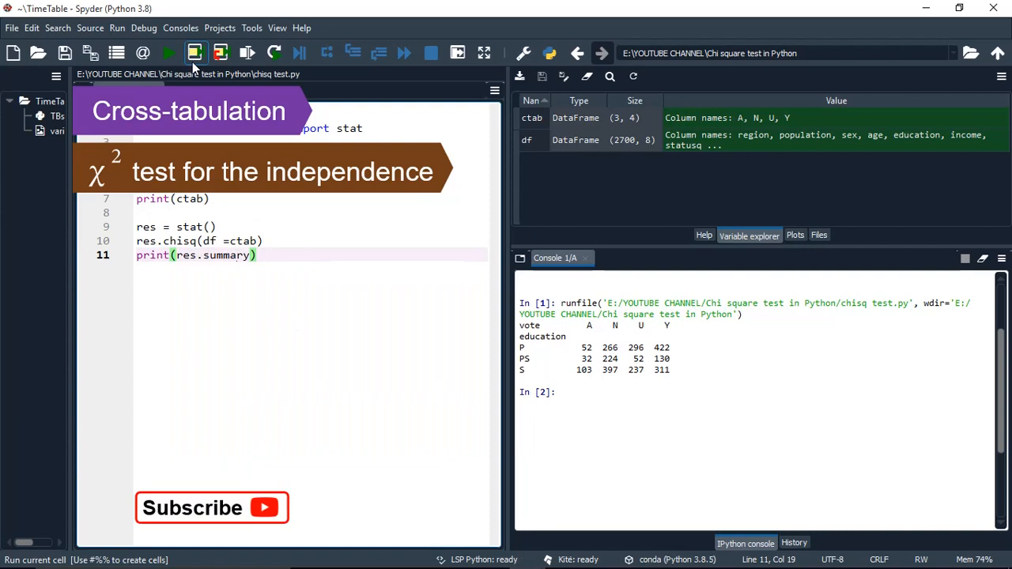
click(168, 53)
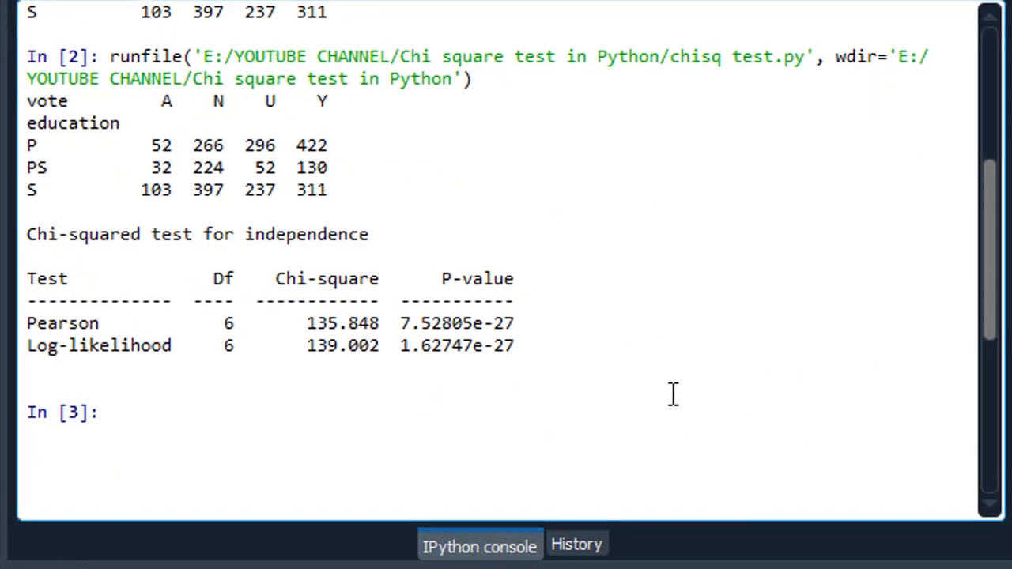
mouse_move(604, 395)
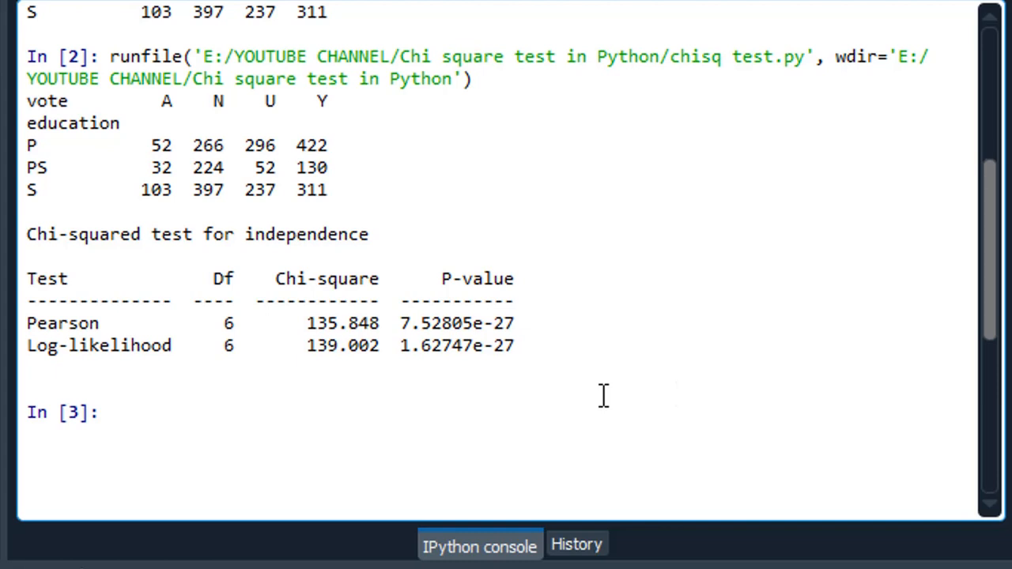
mouse_move(443, 241)
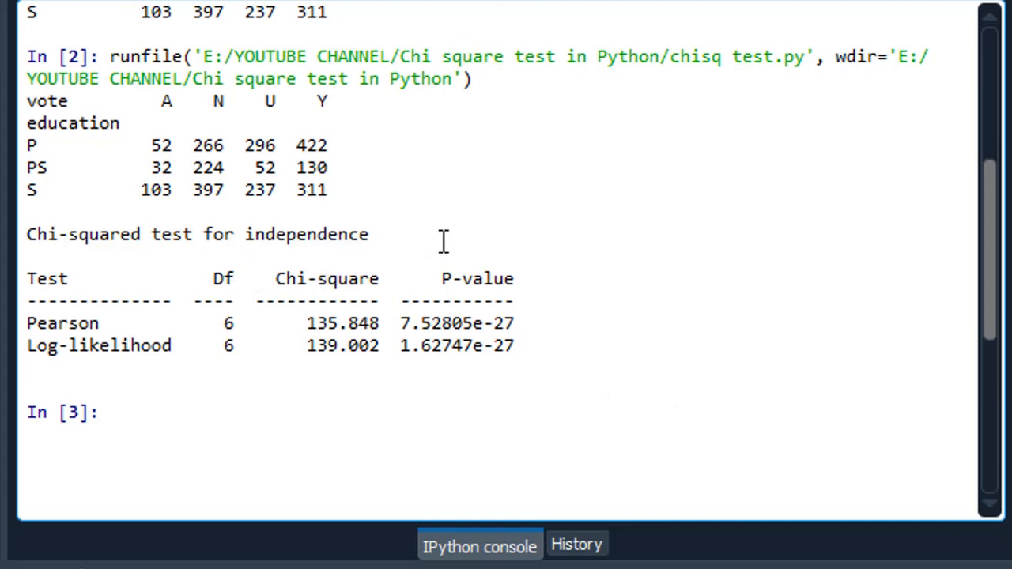
mouse_move(457, 243)
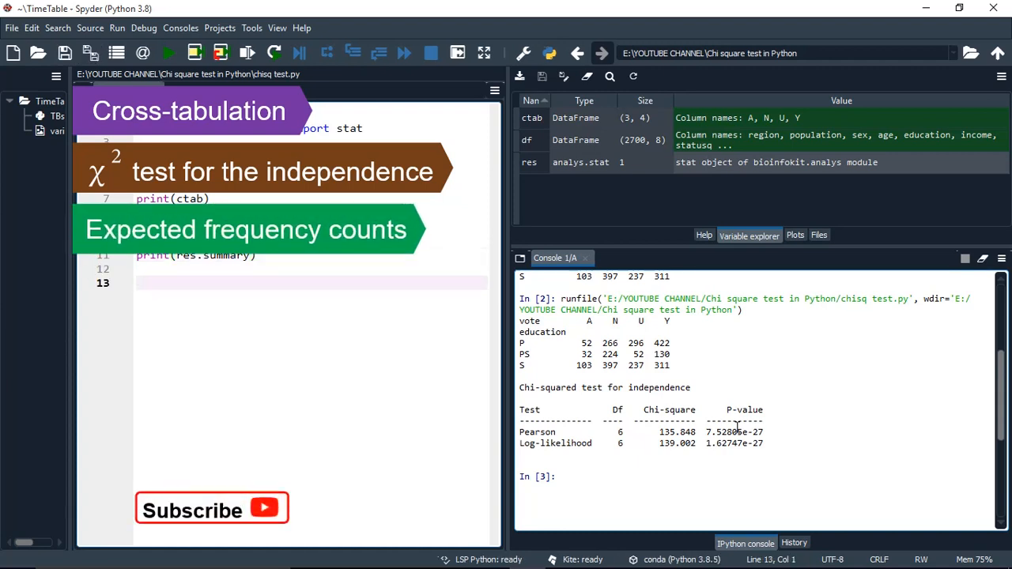
- Fix line 13 to print(res.expected_df) without parentheses and rerun the script
text(prin)
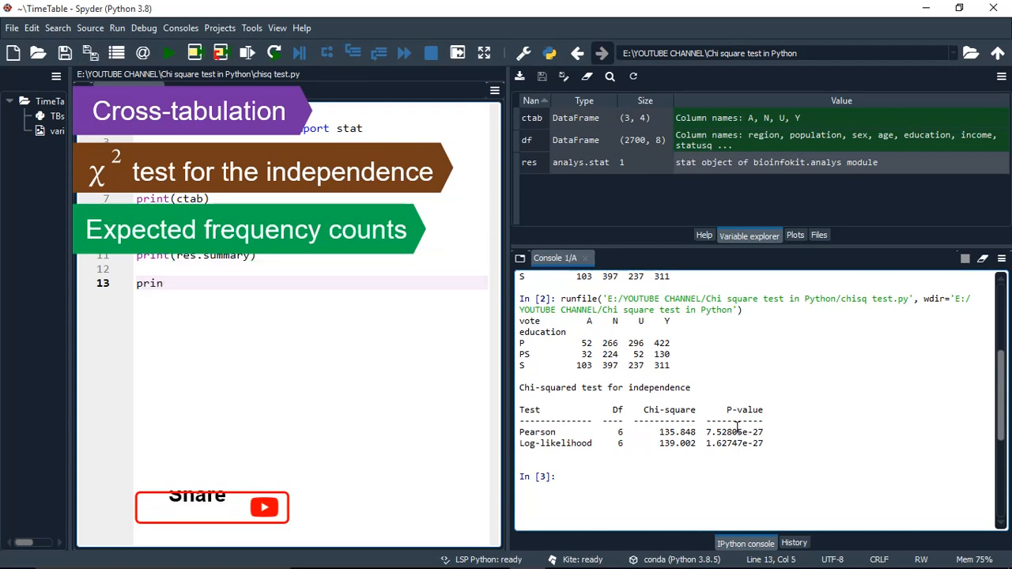
text(())
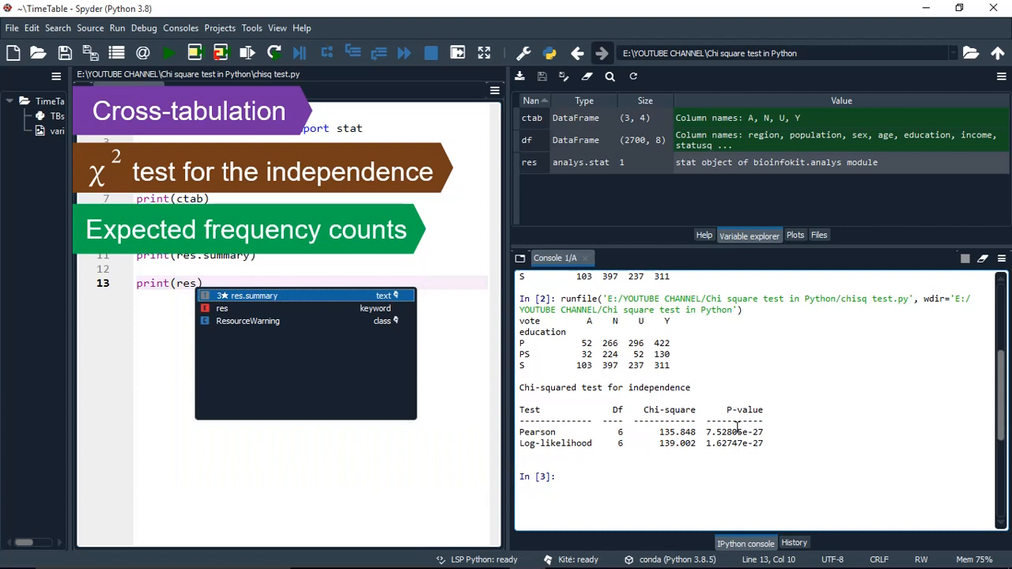
text(.)
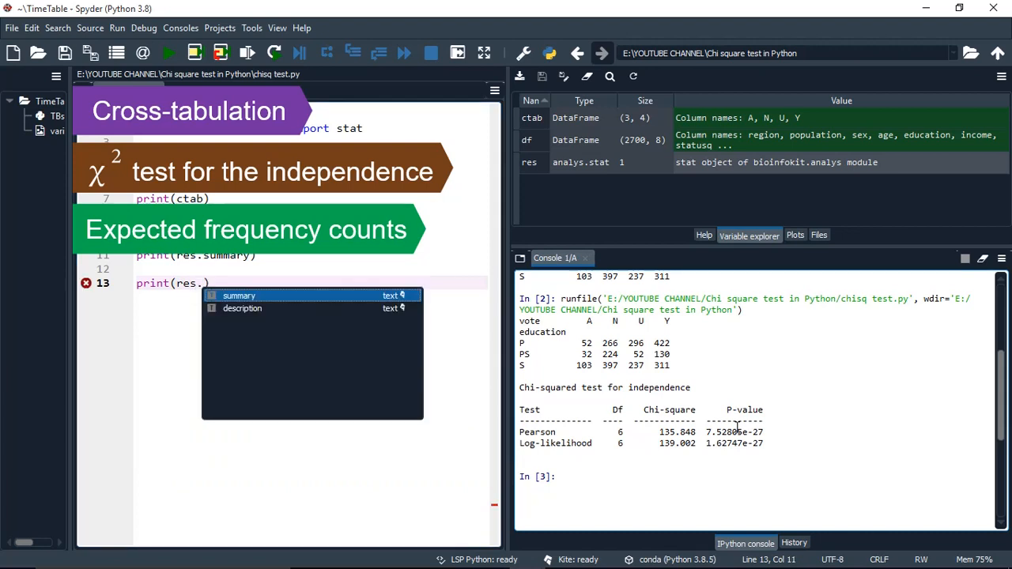
text(expected_df)
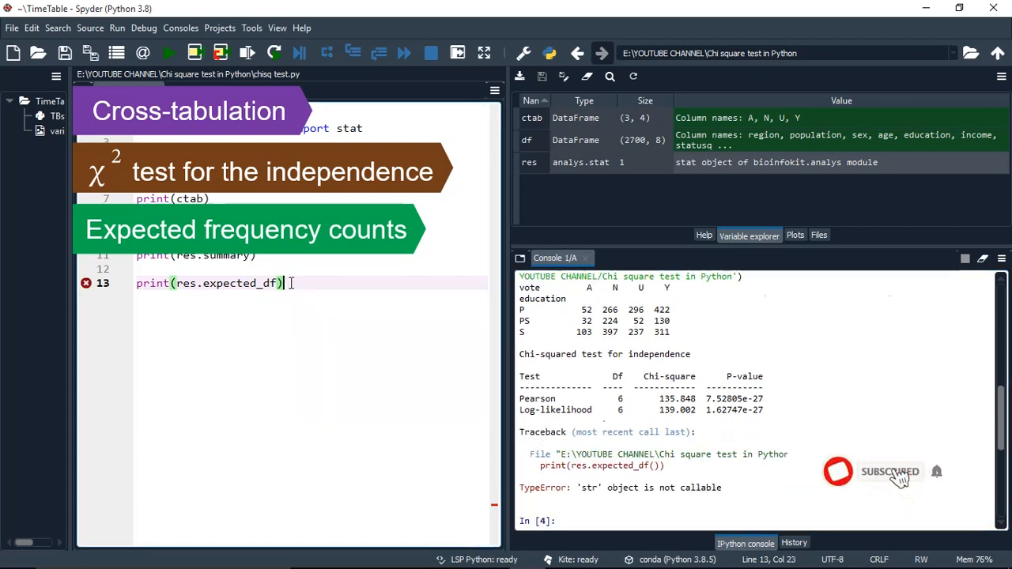
click(168, 53)
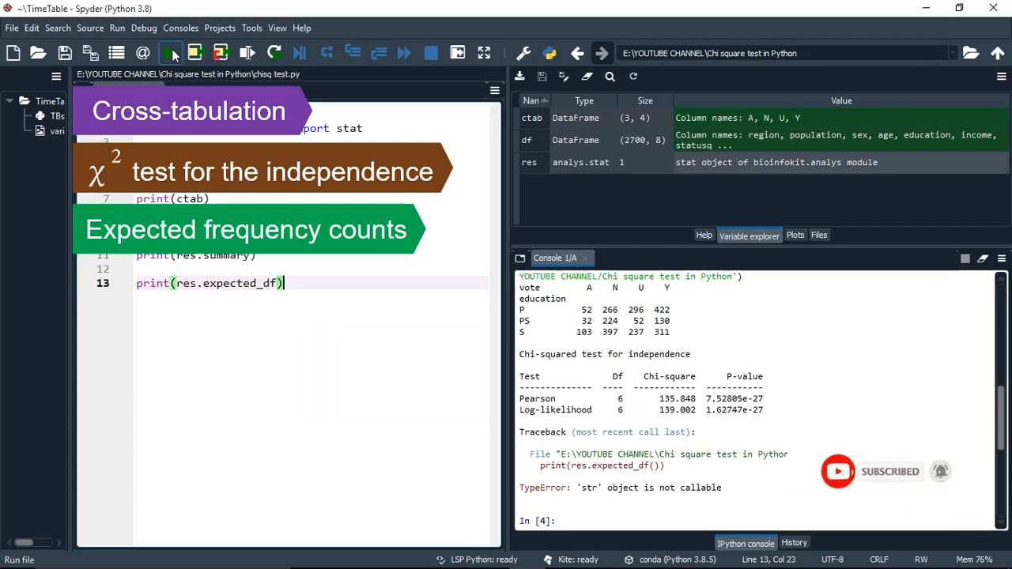
click(164, 53)
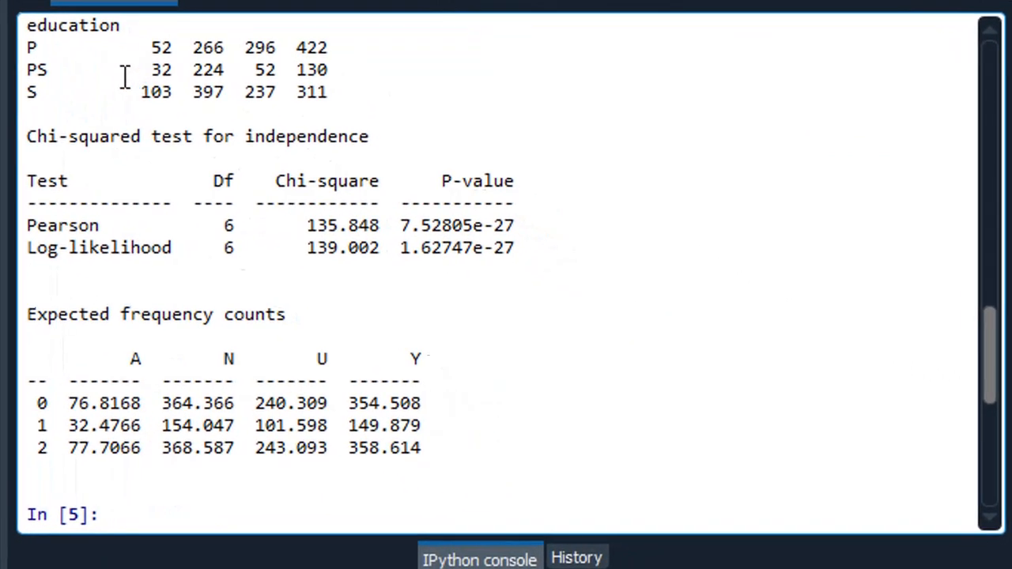
mouse_move(241, 79)
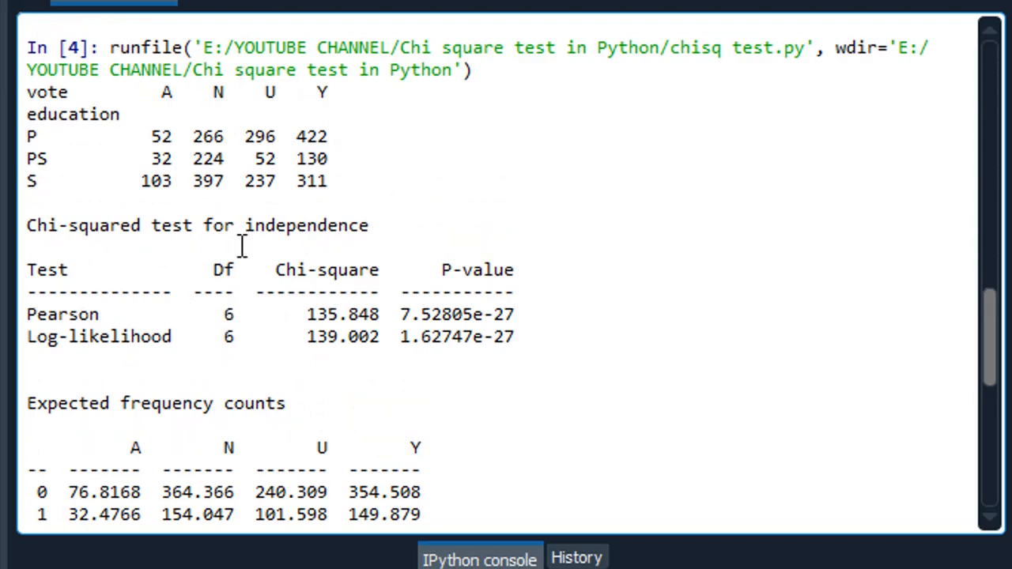
mouse_move(274, 417)
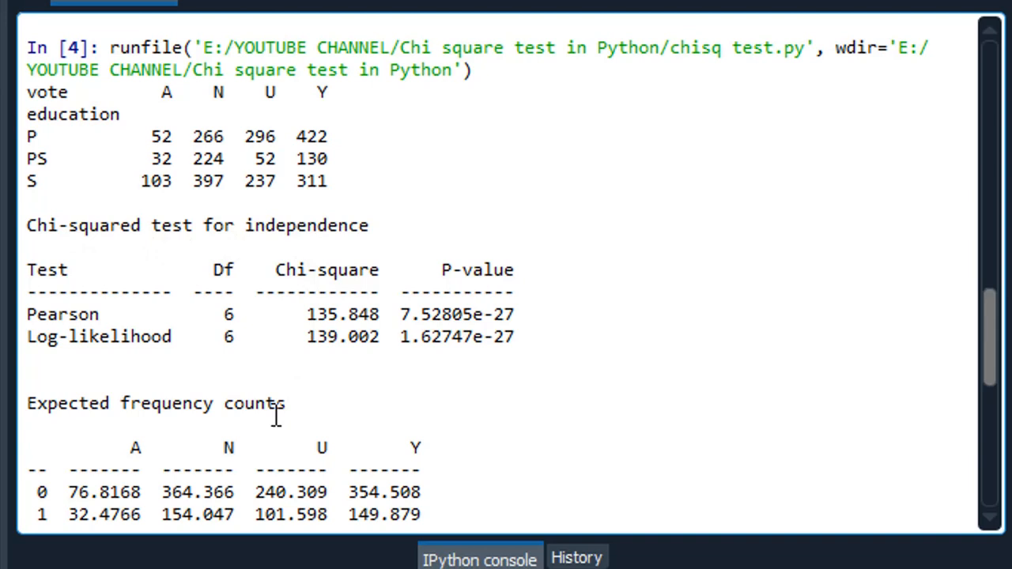
- Scroll the console down to inspect the expected frequency counts table
scroll(down, 3)
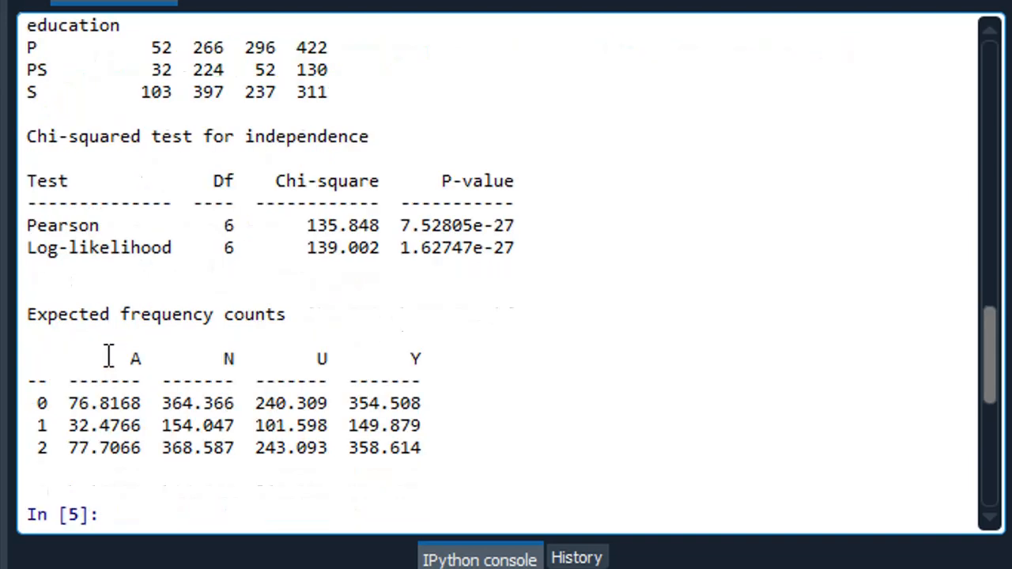
mouse_move(31, 340)
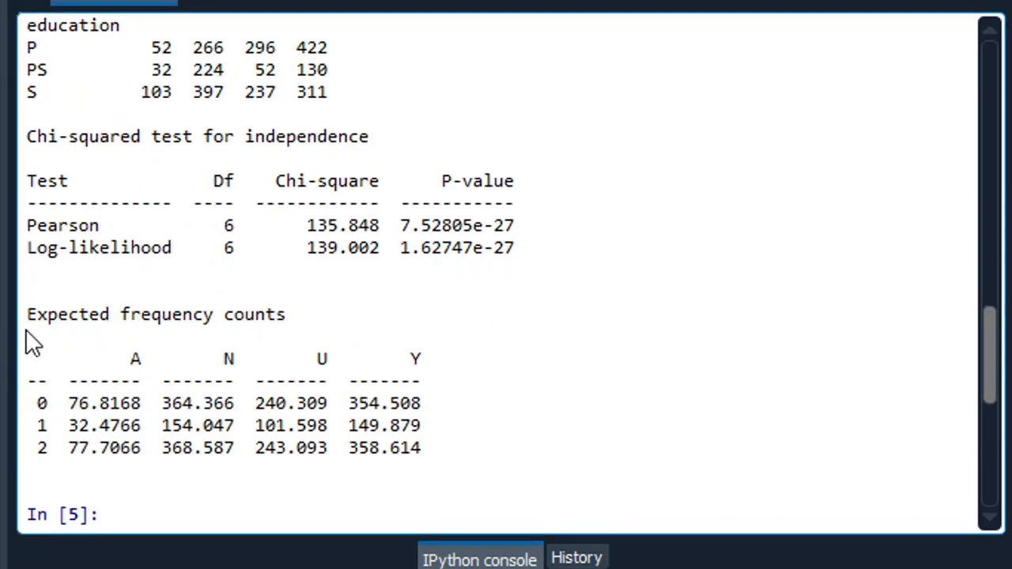
mouse_move(321, 339)
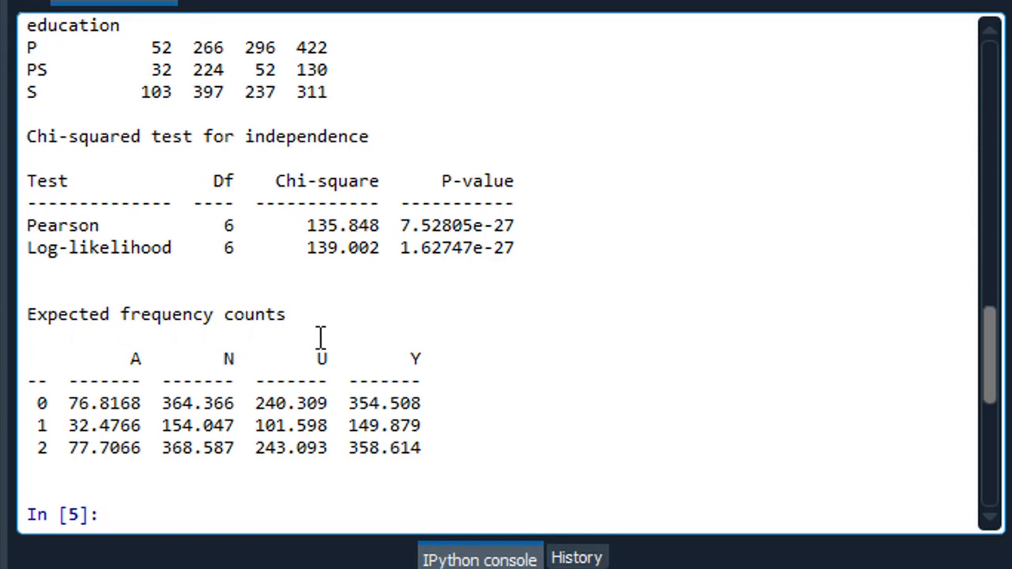
mouse_move(117, 442)
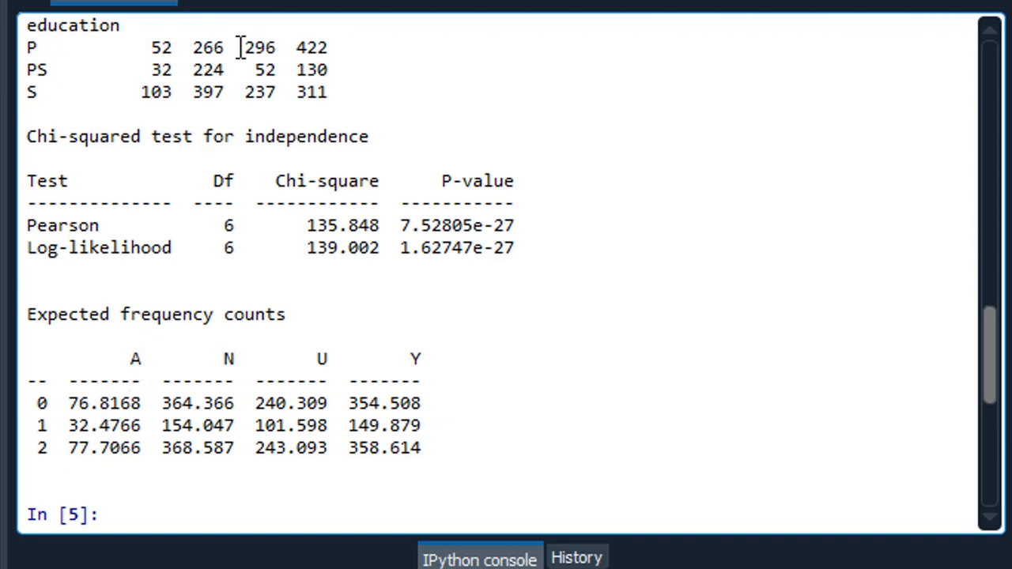
mouse_move(133, 402)
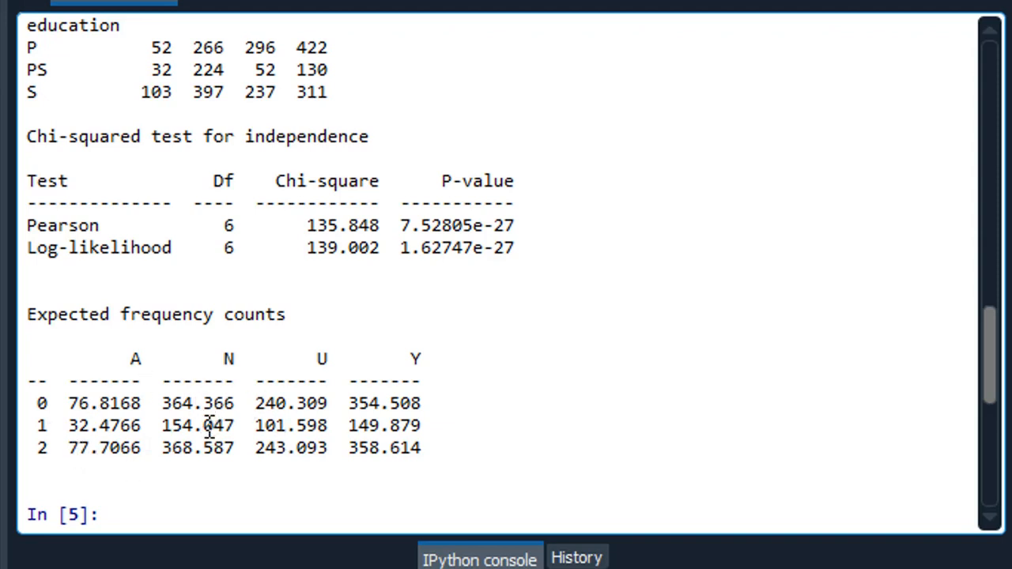
mouse_move(301, 67)
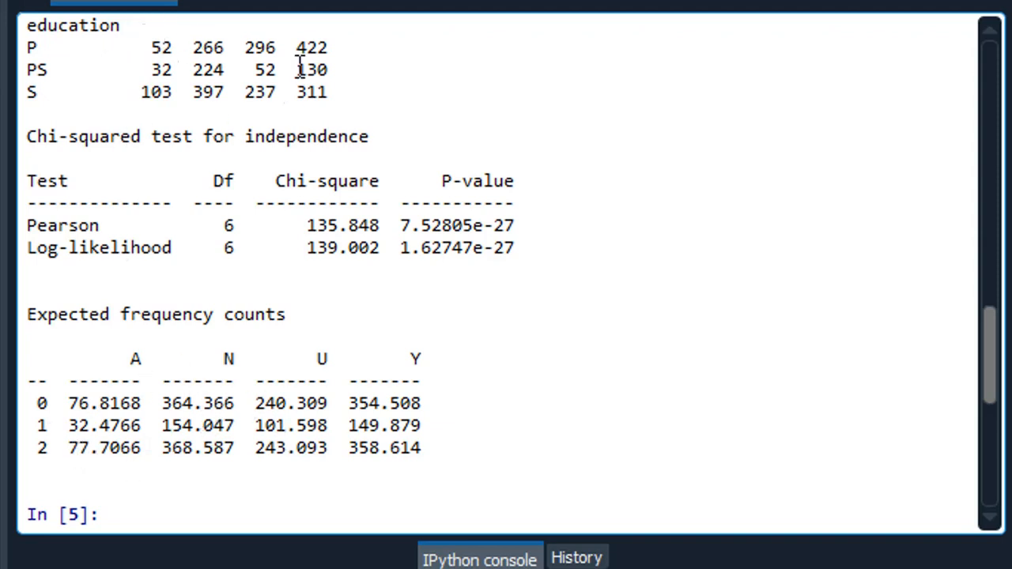
mouse_move(417, 437)
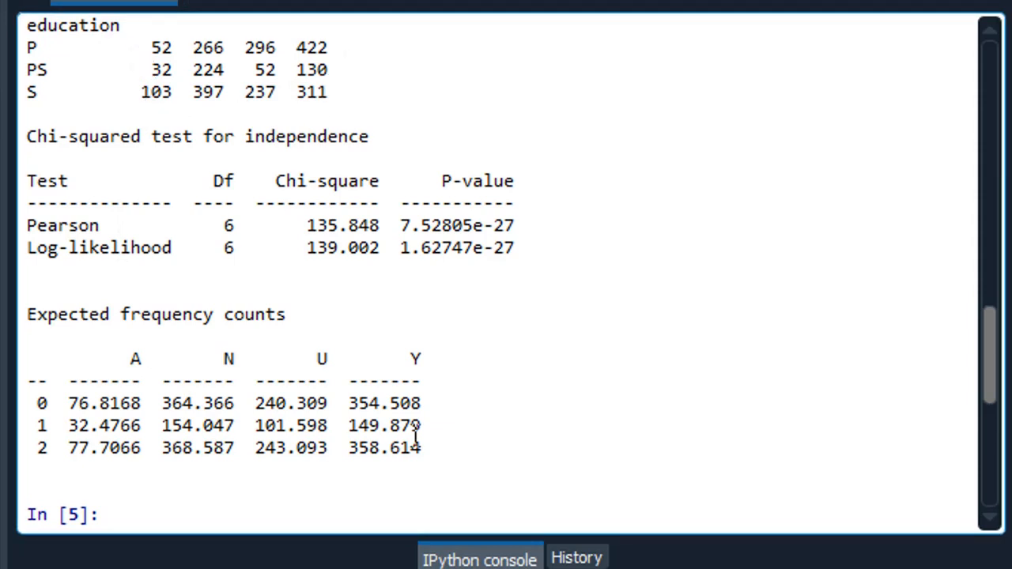
mouse_move(475, 221)
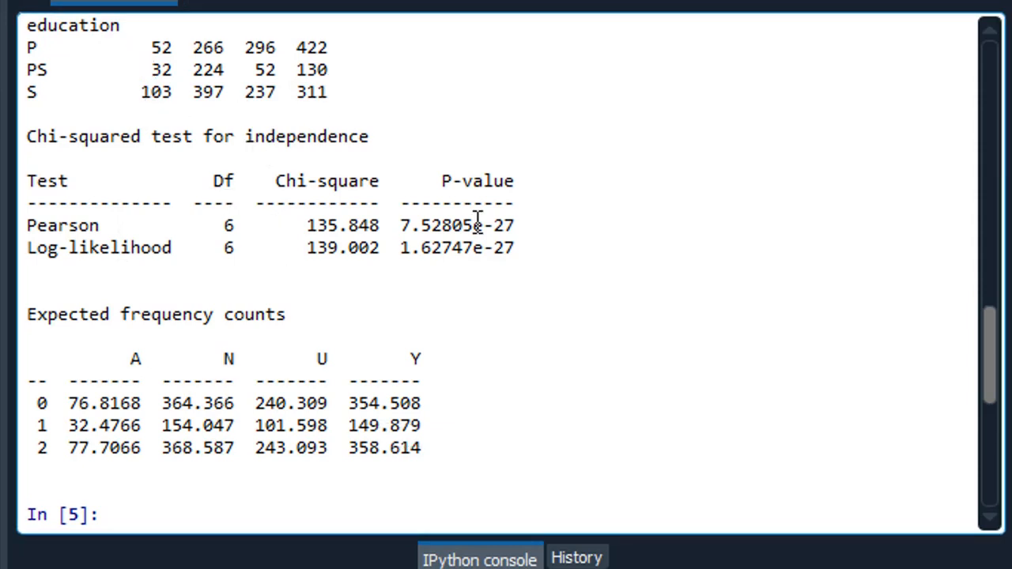
mouse_move(502, 406)
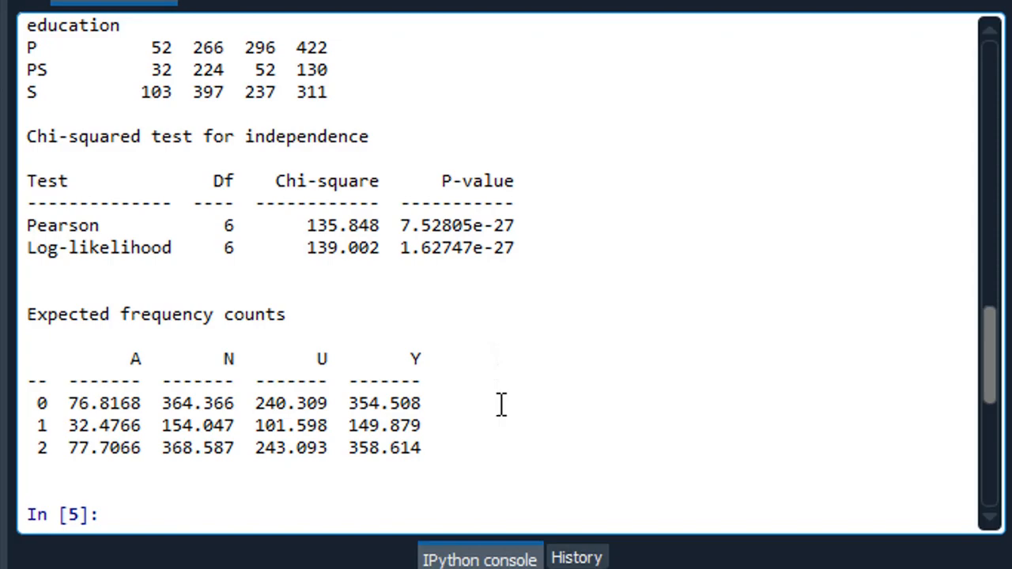